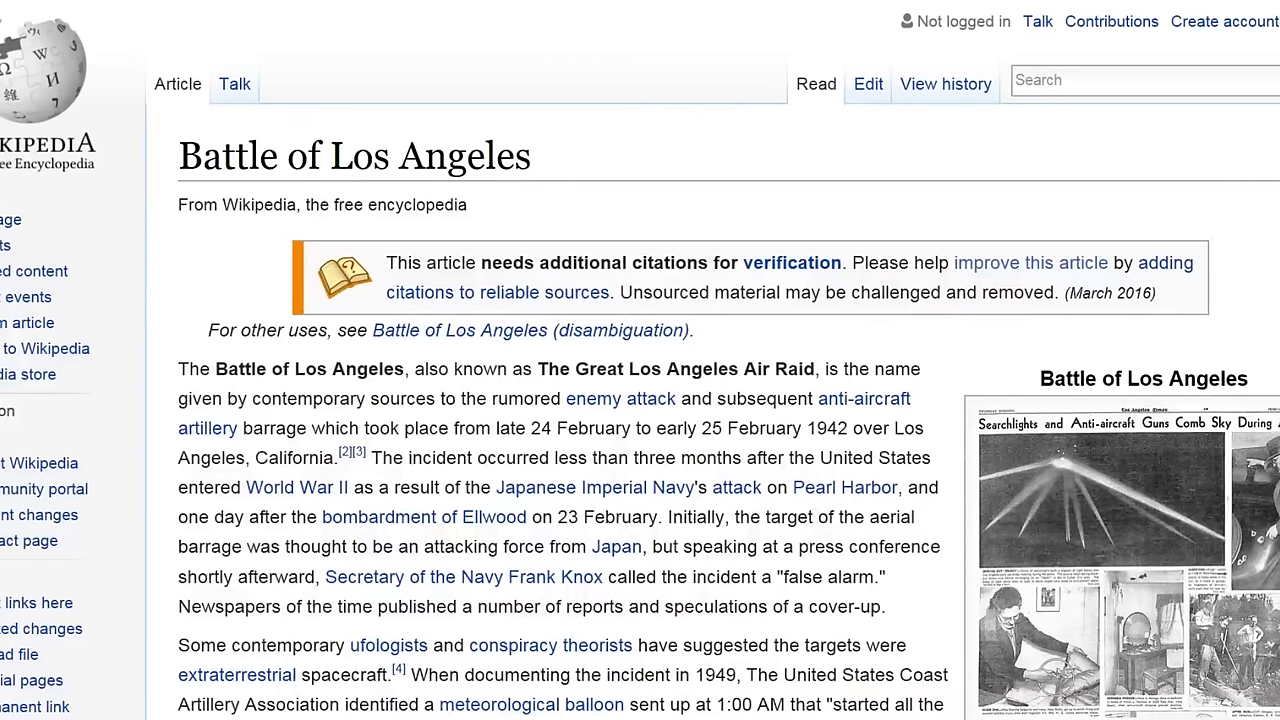
scroll("down", 3)
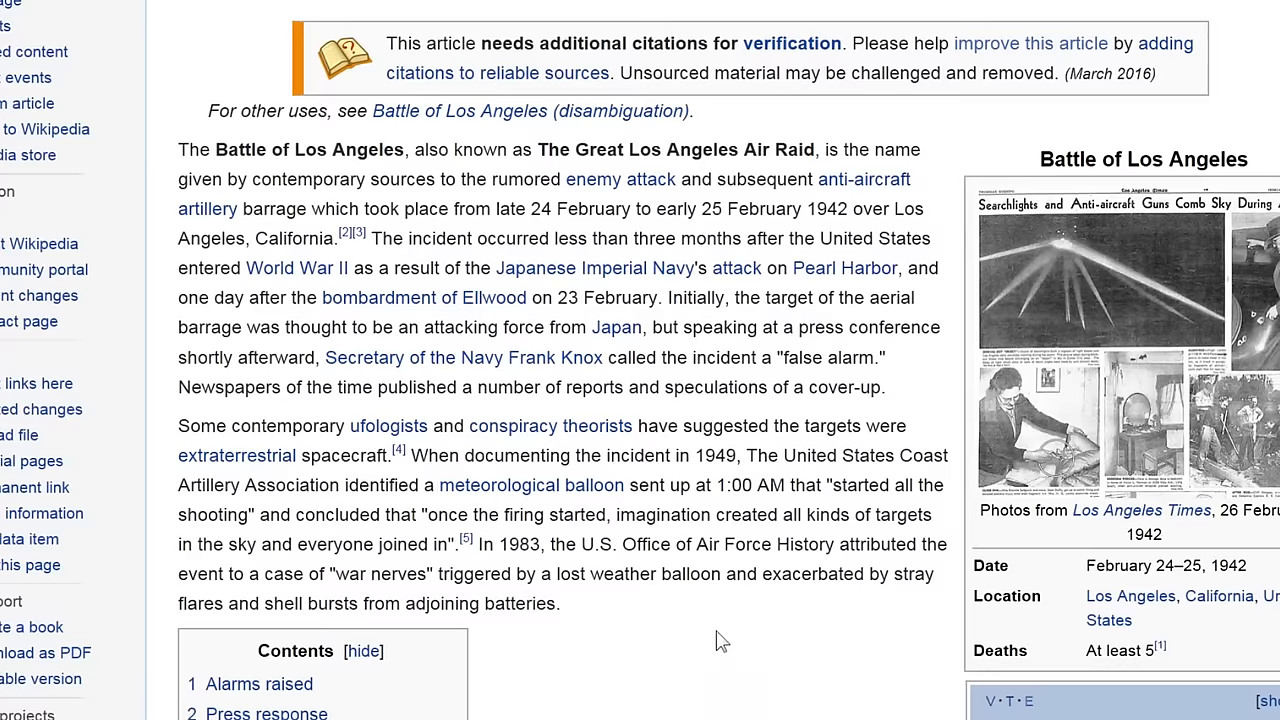